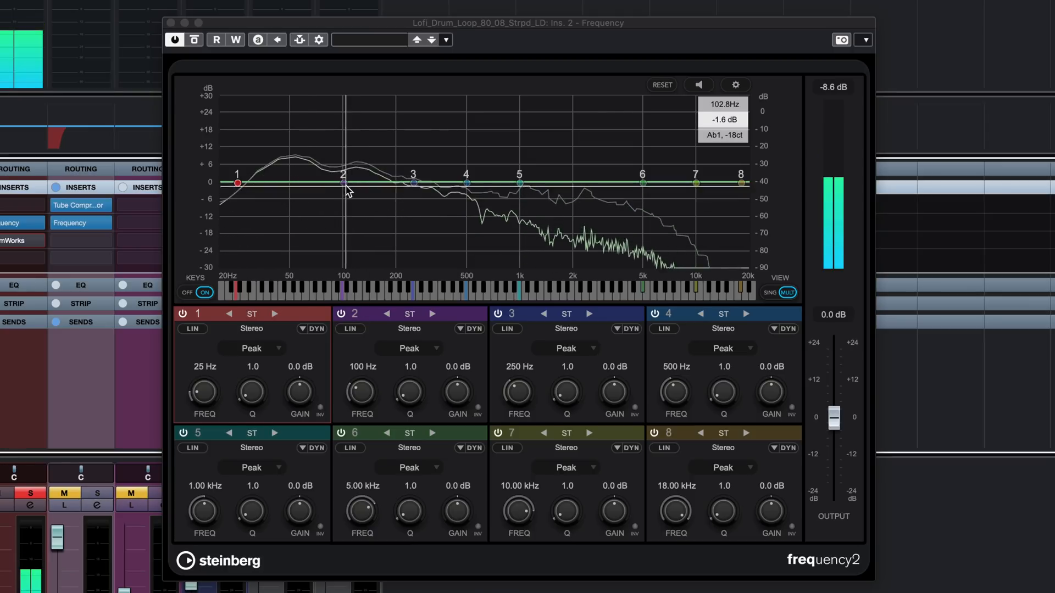
Sweep boosts on band 2 and band 5, settling at +0.8 dB at 106 Hz and +0.3 dB at 1.38 kHz
left_click_drag(342, 182, 347, 150)
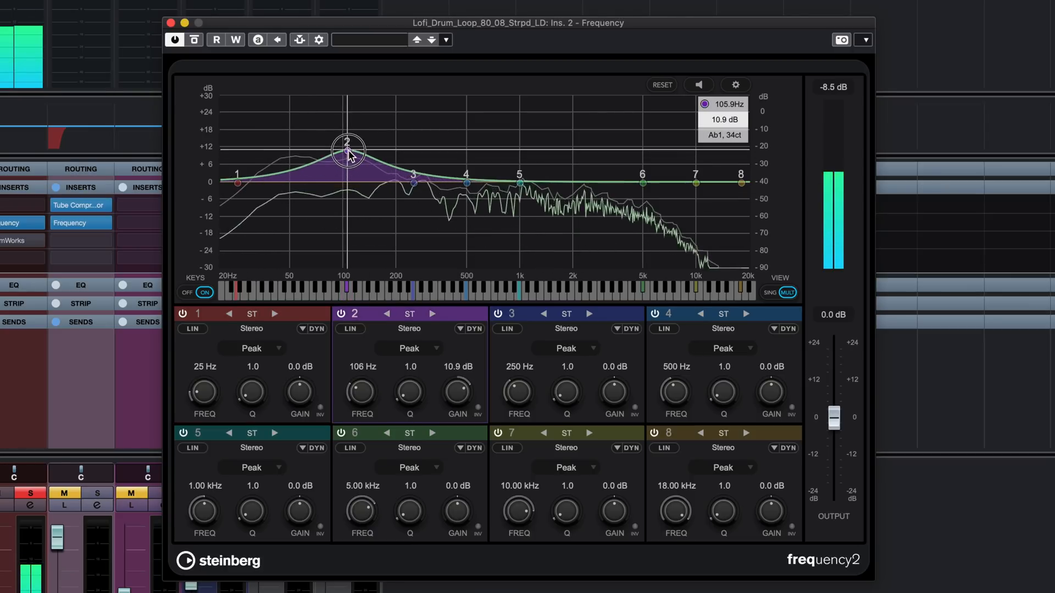
left_click_drag(348, 143, 347, 180)
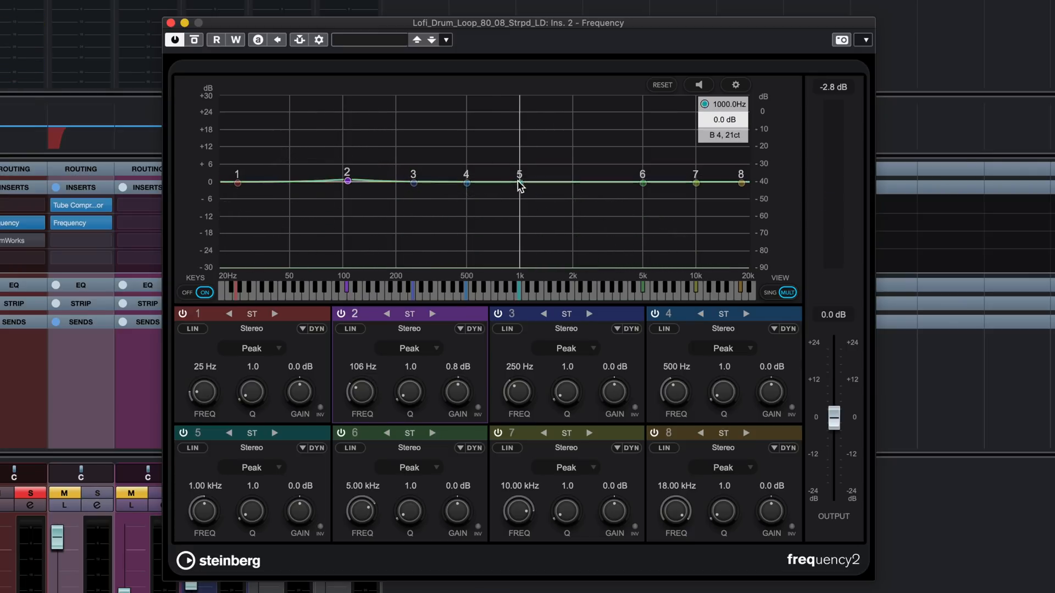
left_click_drag(519, 183, 536, 176)
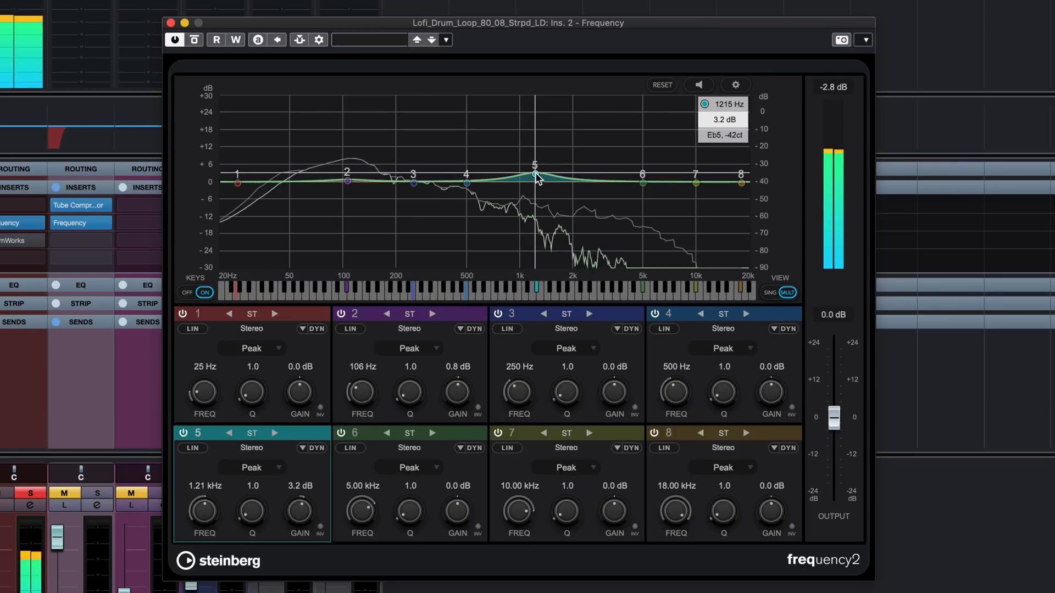
left_click_drag(535, 180, 548, 161)
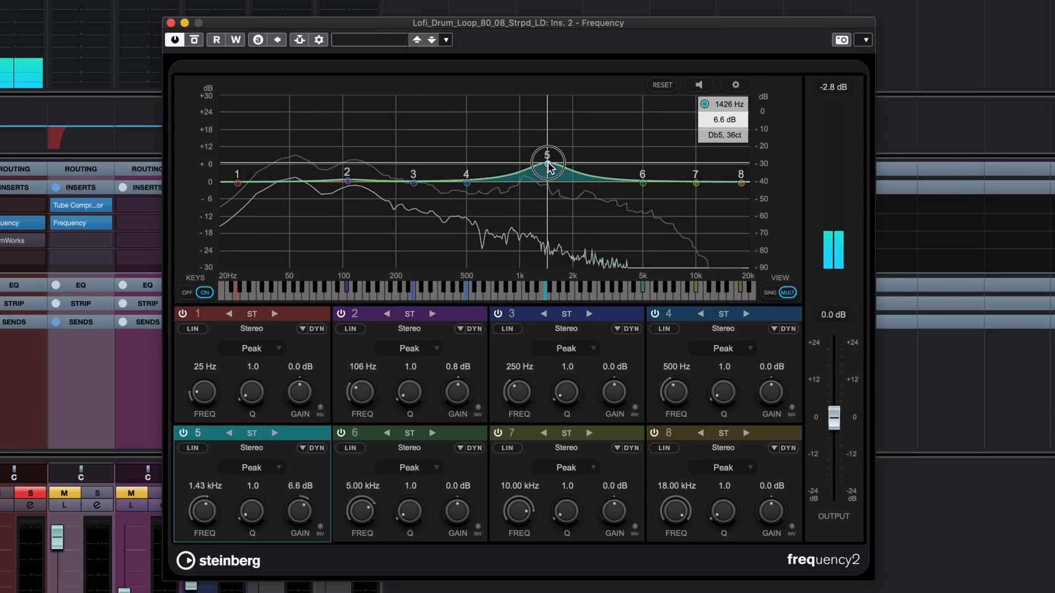
left_click_drag(548, 160, 545, 183)
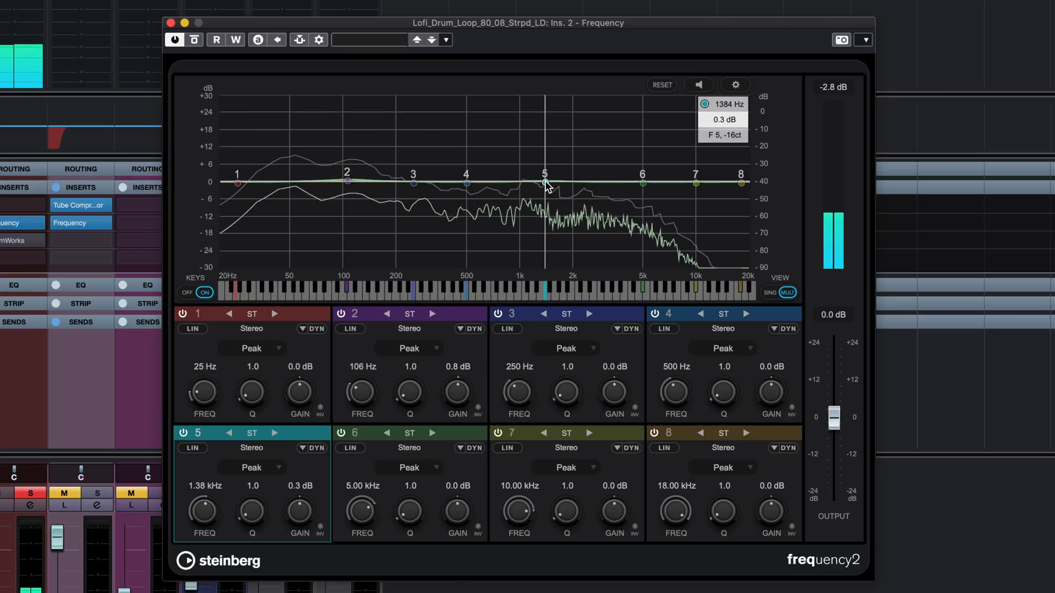
left_click(468, 329)
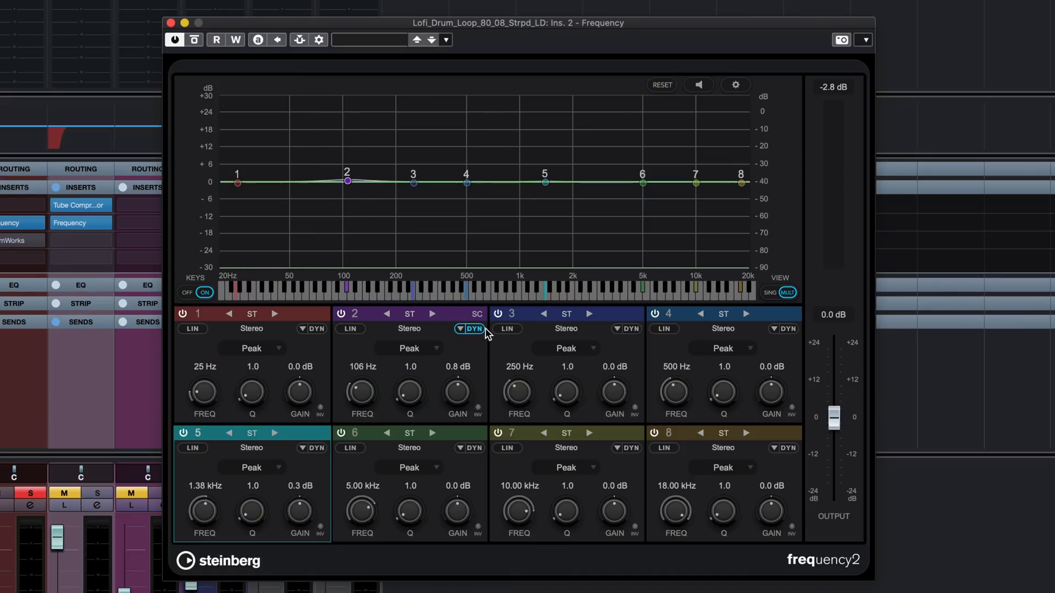
Enable dynamics on band 2: threshold -36.3 dB, ratio 4.07, 115 ms release, about 8.7 dB boost
left_click(471, 329)
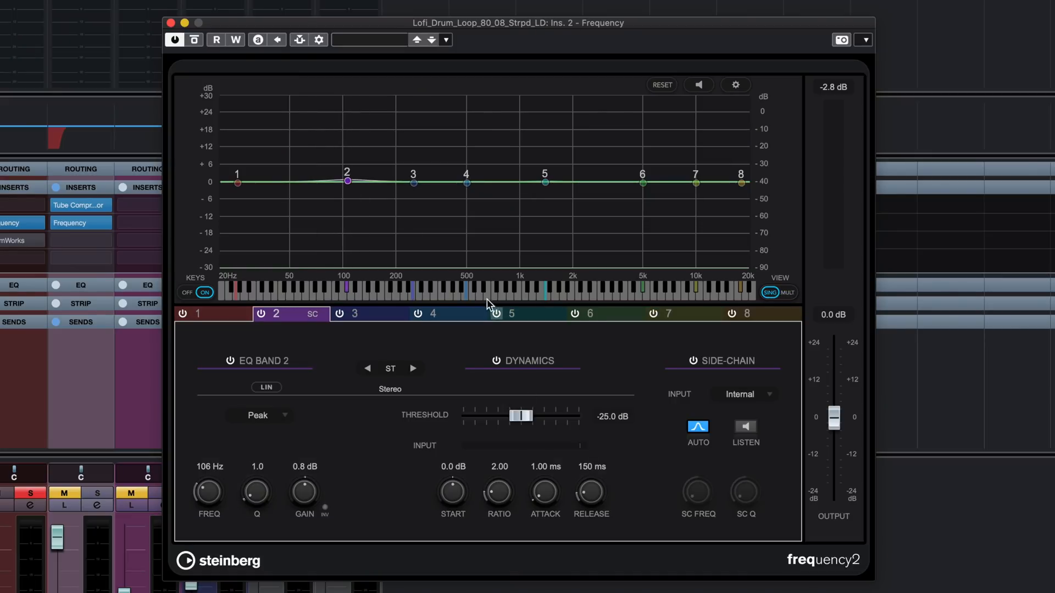
left_click_drag(303, 491, 304, 477)
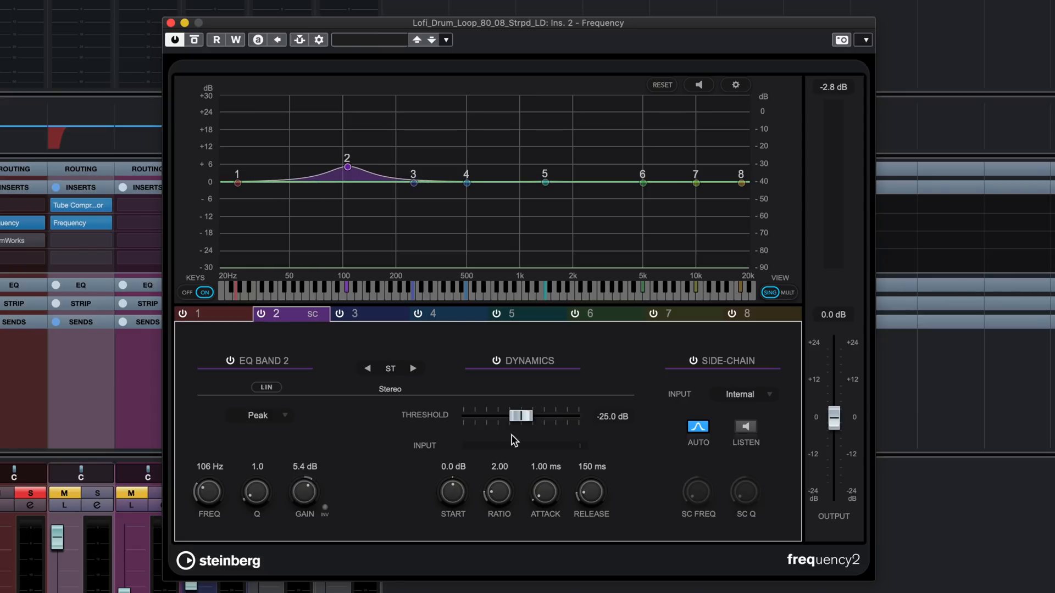
left_click_drag(521, 416, 535, 416)
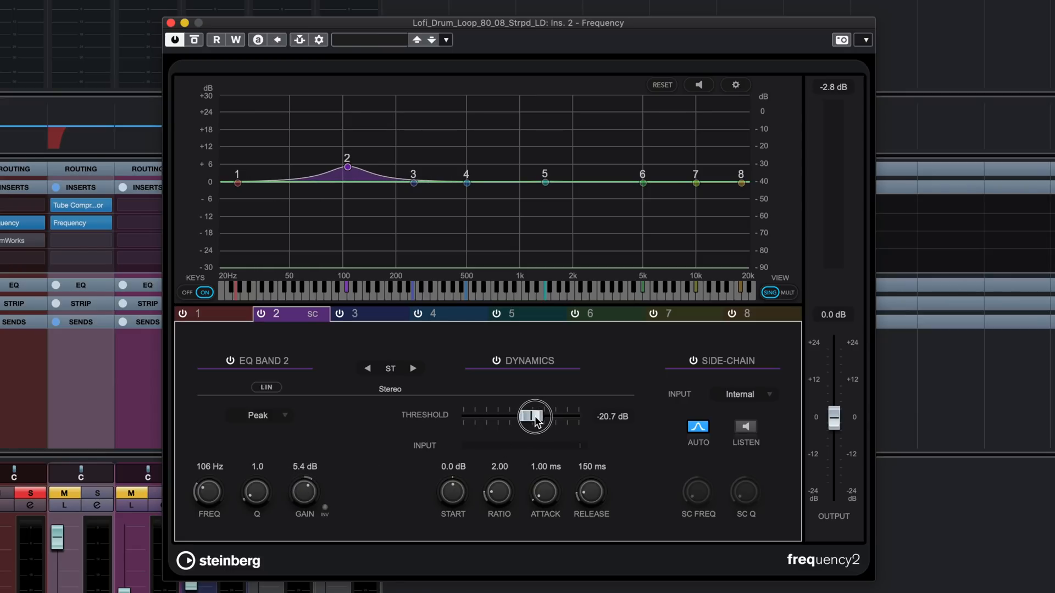
left_click_drag(534, 416, 503, 416)
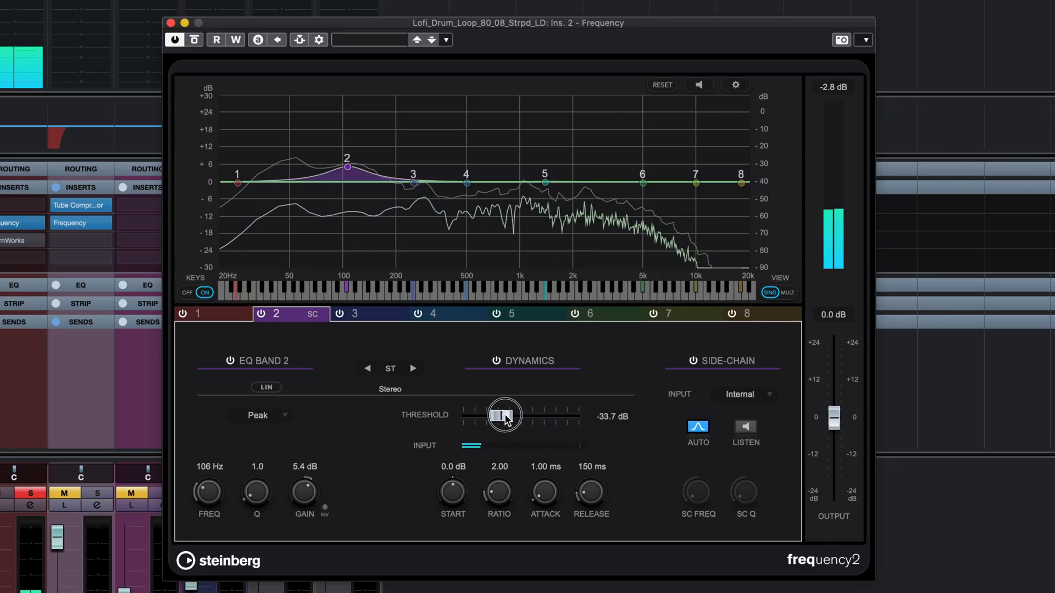
left_click_drag(505, 416, 498, 416)
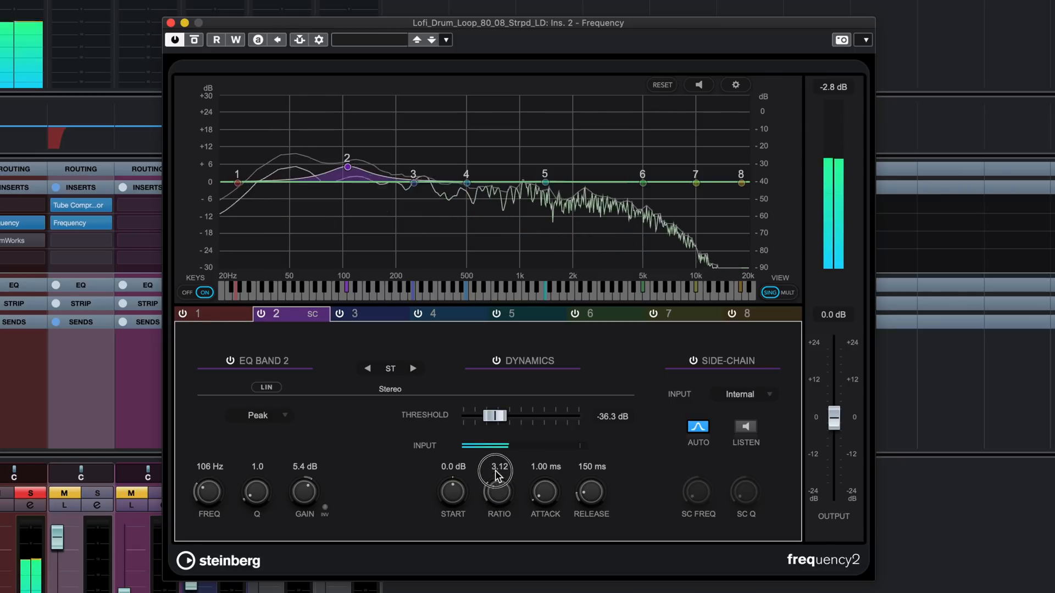
left_click_drag(498, 492, 497, 471)
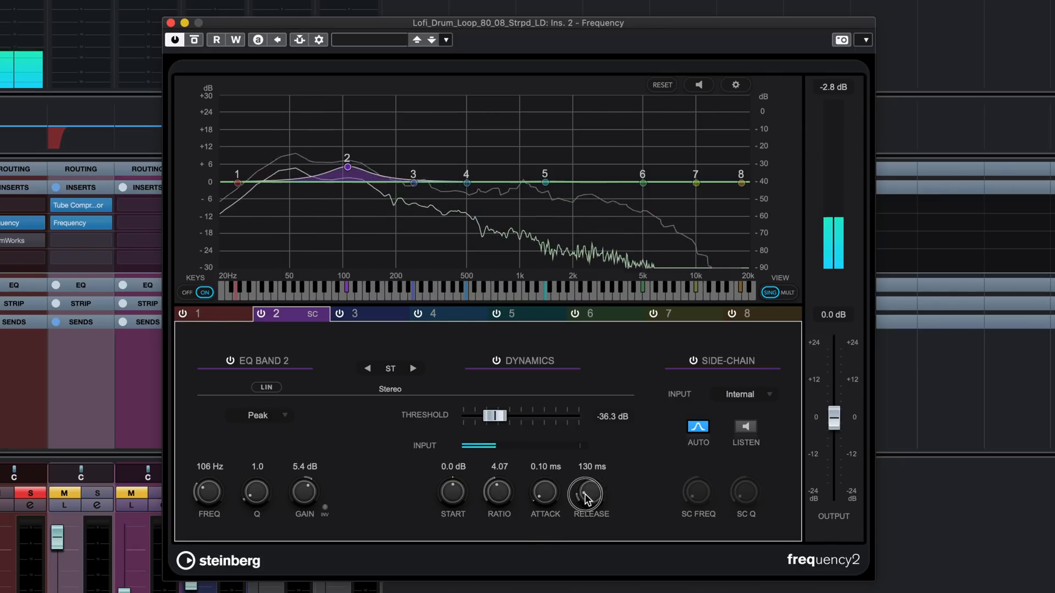
left_click_drag(304, 488, 304, 478)
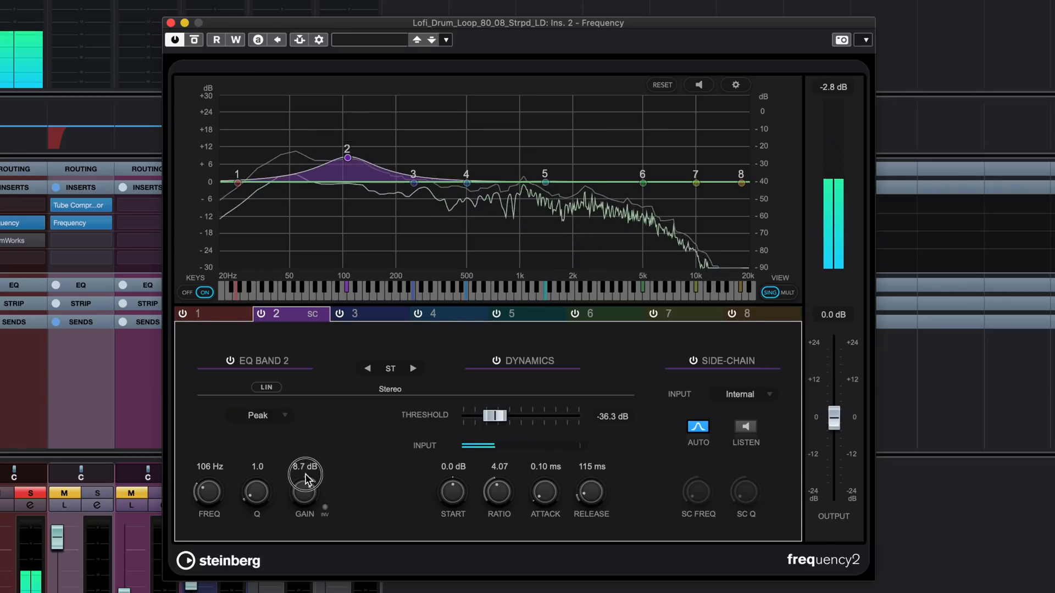
left_click_drag(304, 485, 304, 465)
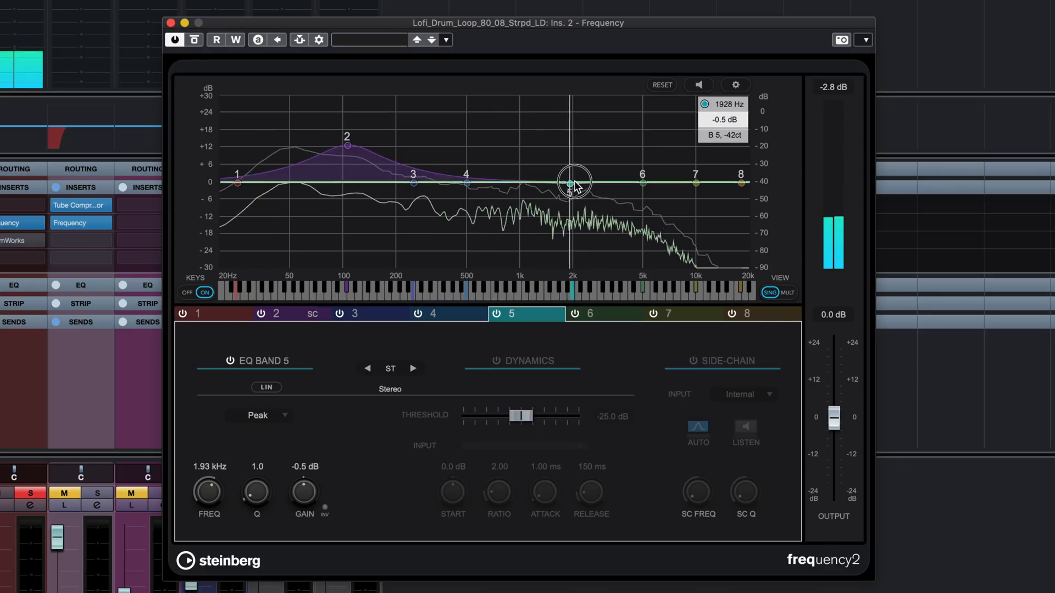
Set band 5 dynamics to threshold -40.7 dB, ratio 4.41 and 105 ms release, then bypass to compare
left_click(495, 360)
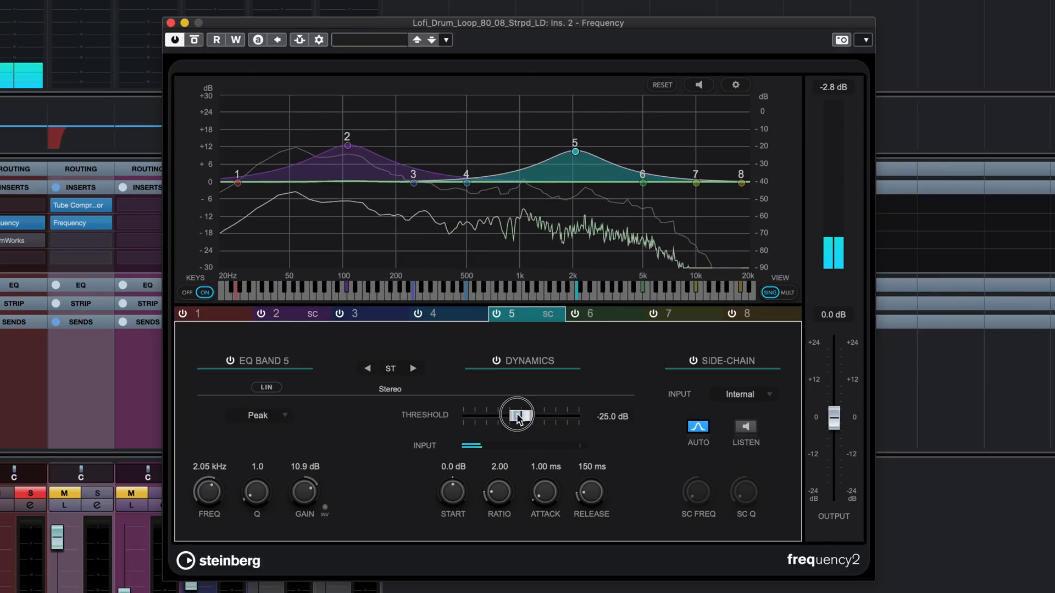
left_click_drag(517, 416, 485, 416)
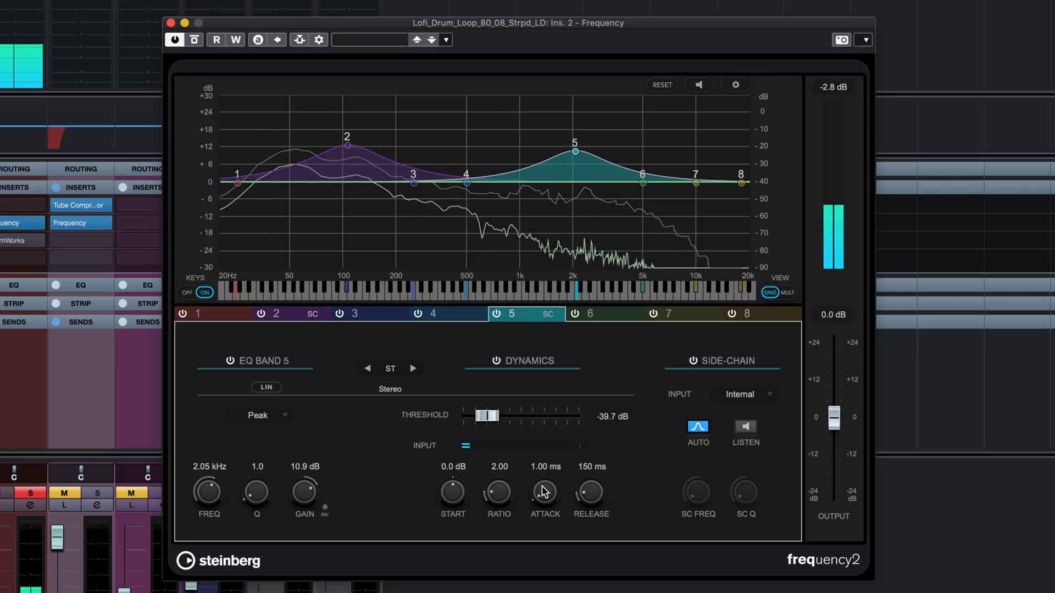
left_click_drag(499, 494, 498, 465)
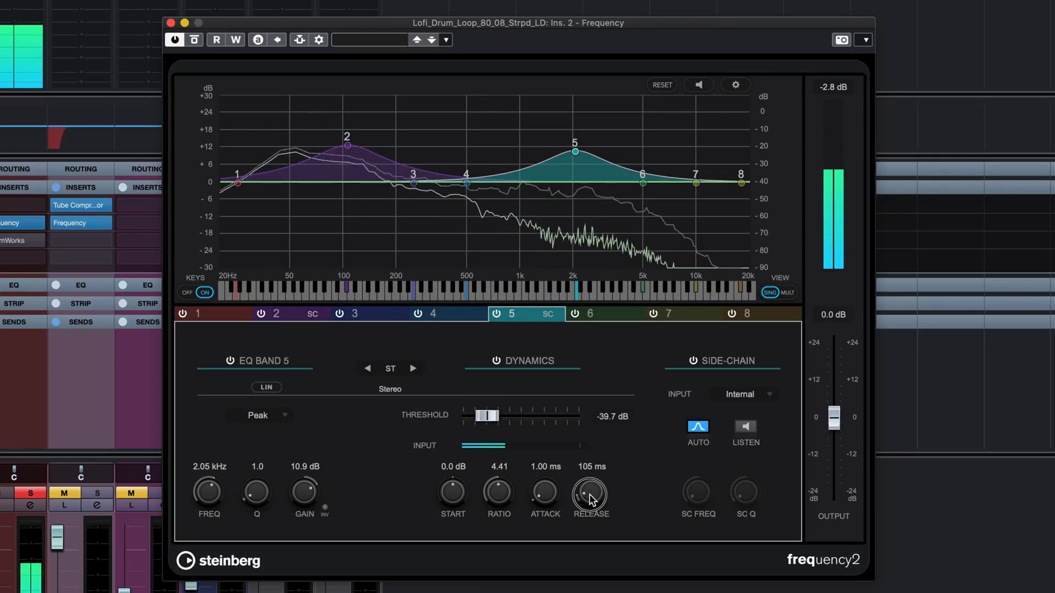
left_click_drag(303, 497, 303, 471)
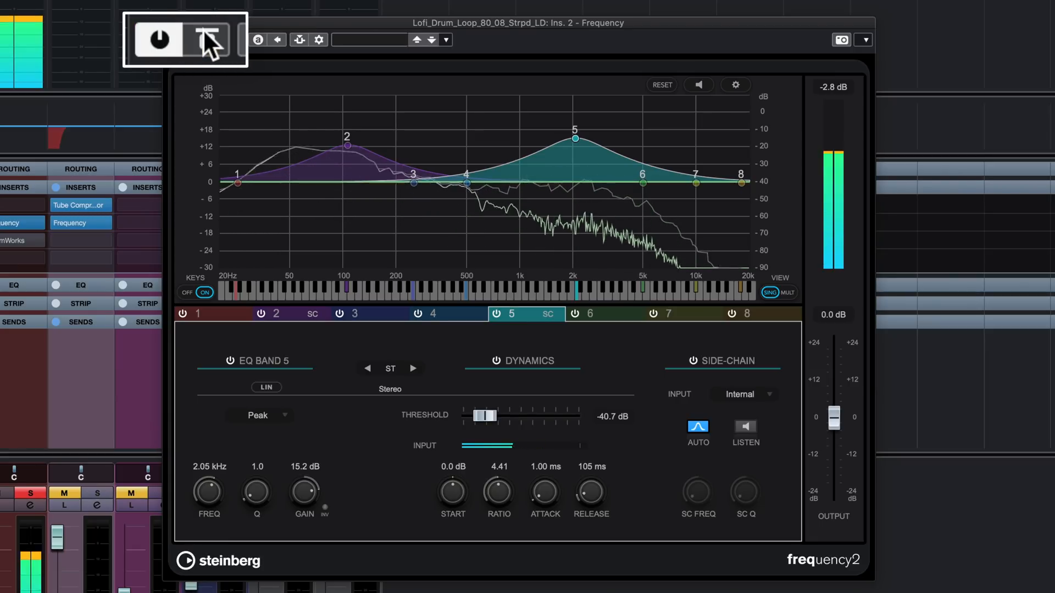
left_click(210, 39)
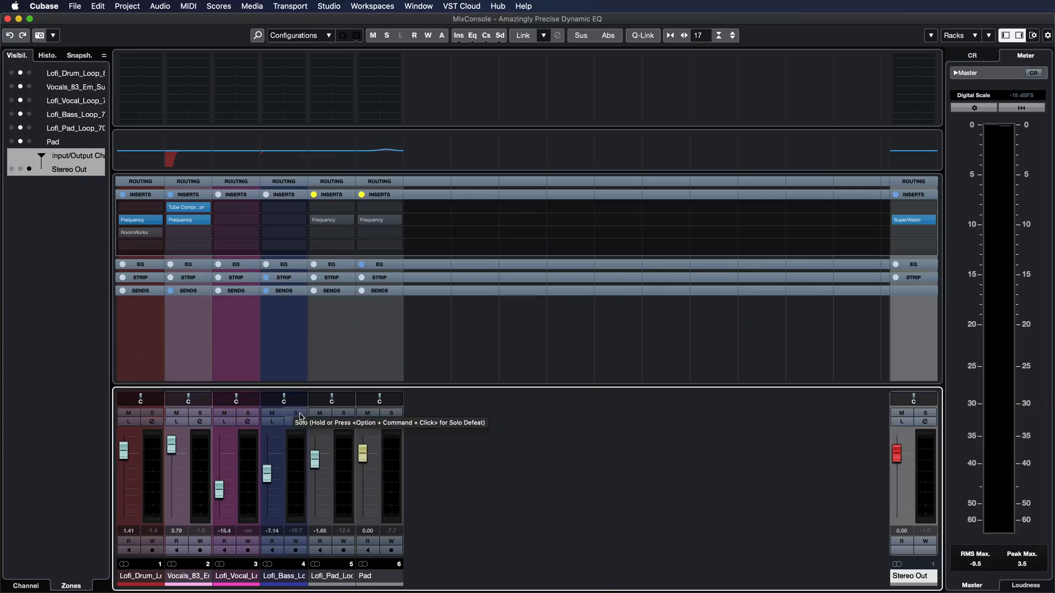
Solo the Pad channel, then open and close its Channel Settings
left_click(390, 413)
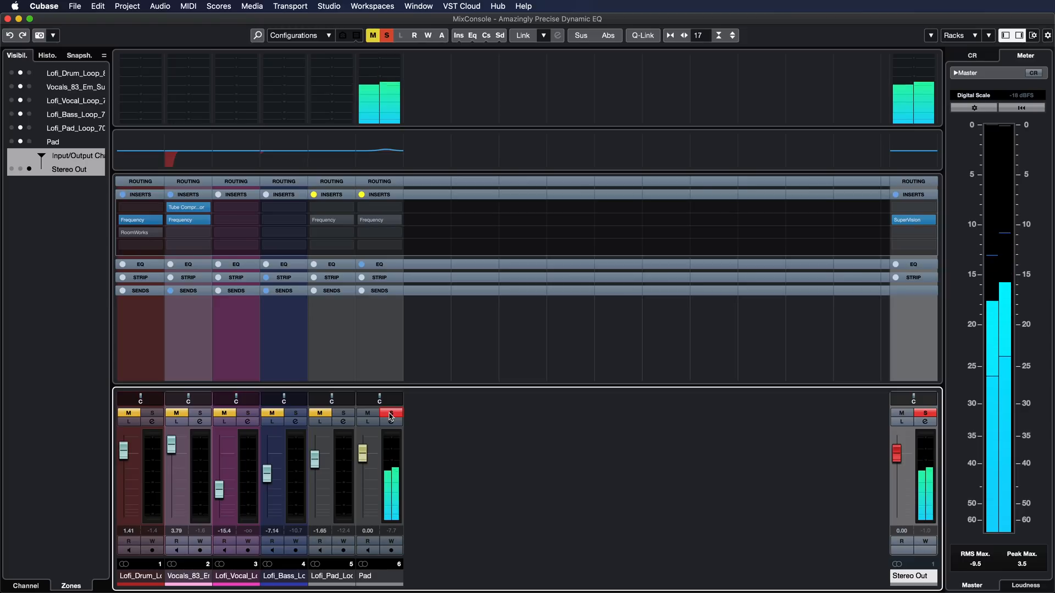
left_click(390, 422)
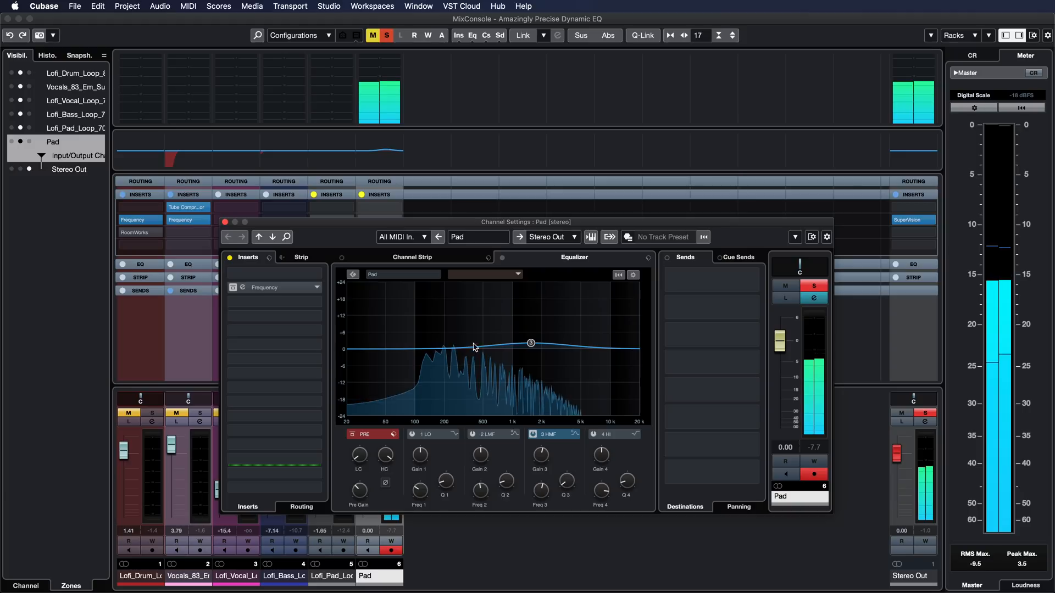
mouse_move(503, 368)
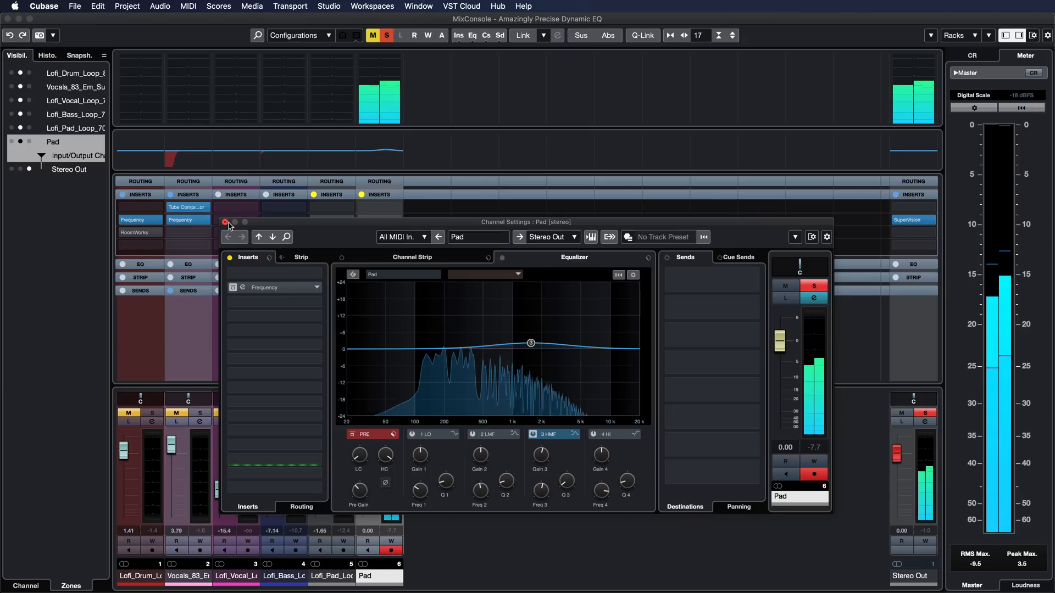
left_click(224, 222)
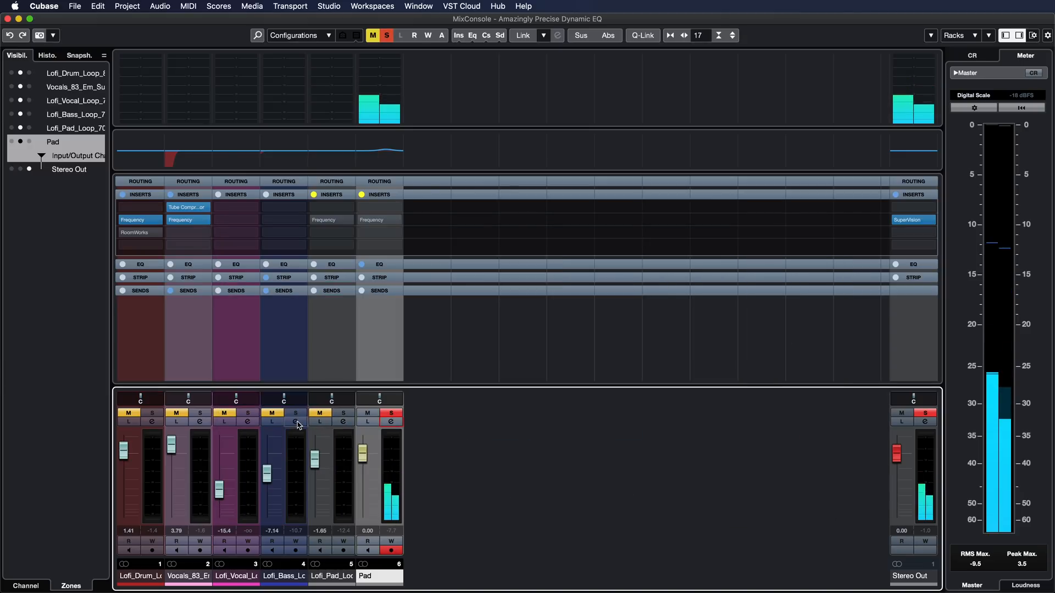
Open the Lofi_Bass_Loop channel settings and reach the Pad's Frequency 2 insert
left_click(296, 420)
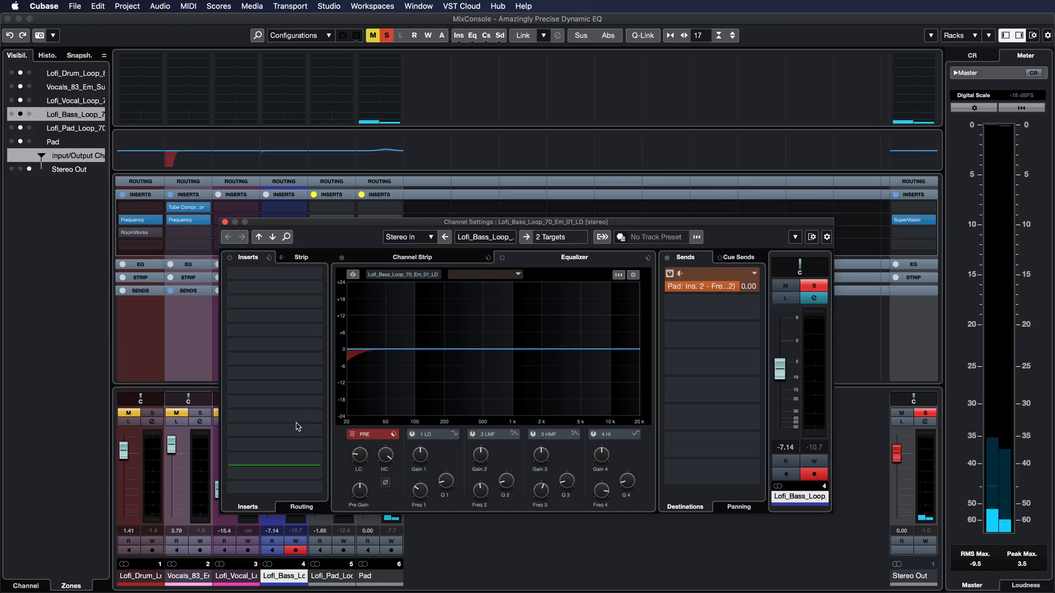
left_click(518, 275)
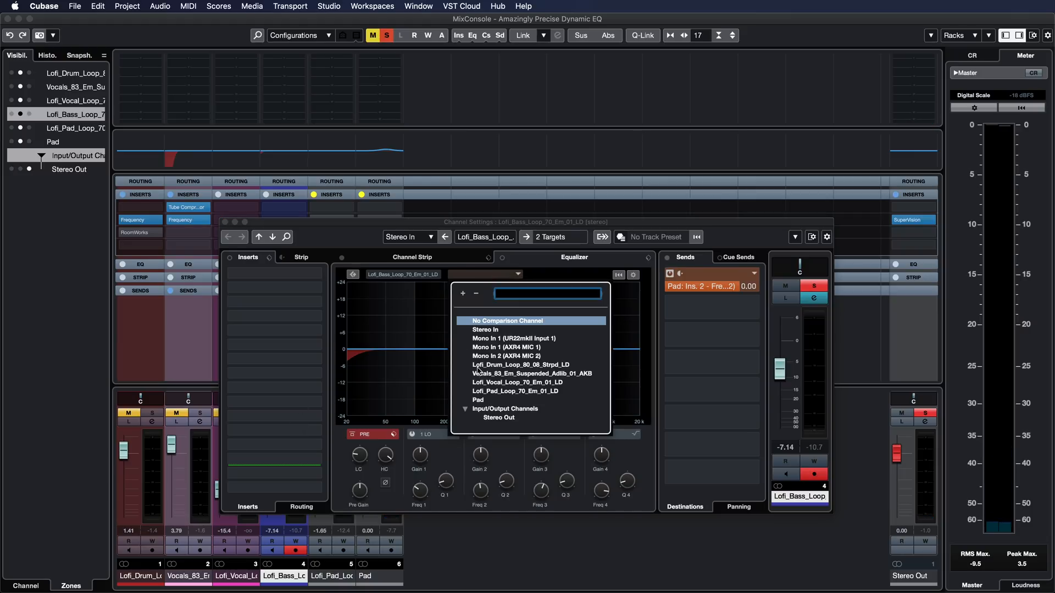
mouse_move(495, 377)
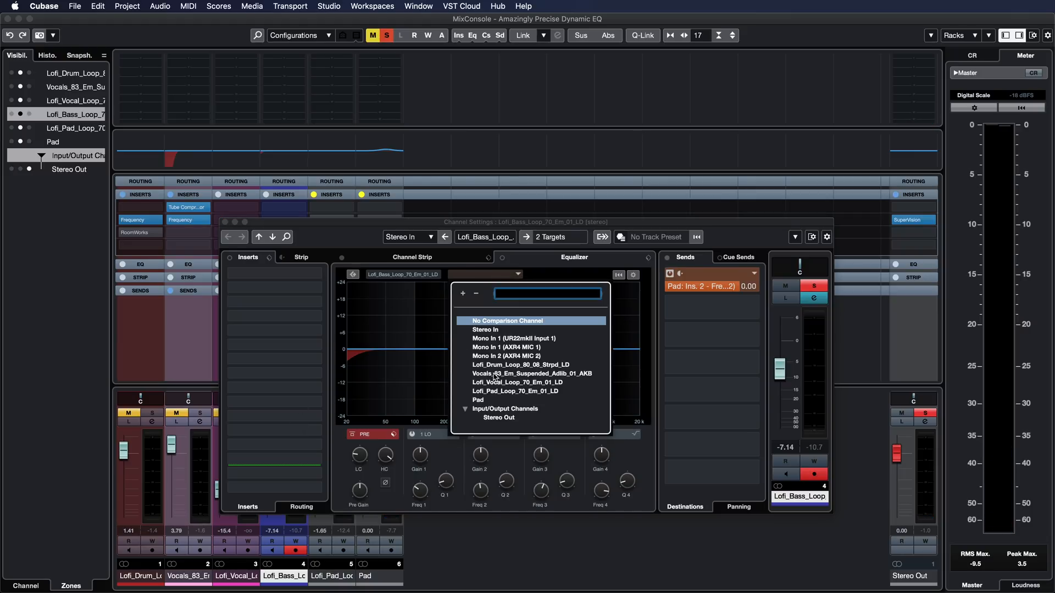
left_click(478, 401)
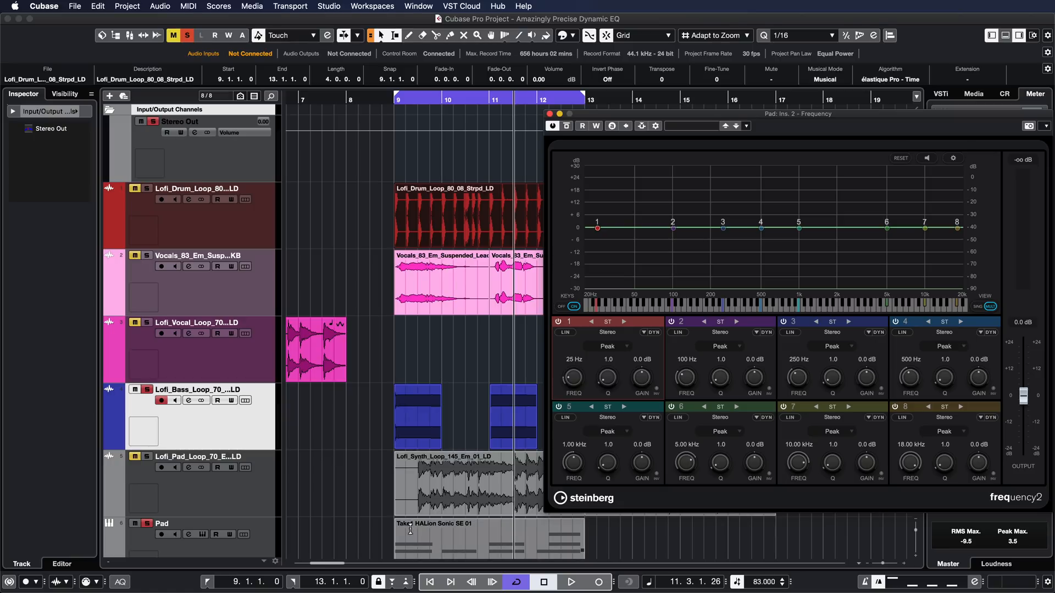
Make Pad band 1 a dynamic low shelf cutting 23.6 dB at 72 Hz
left_click(417, 417)
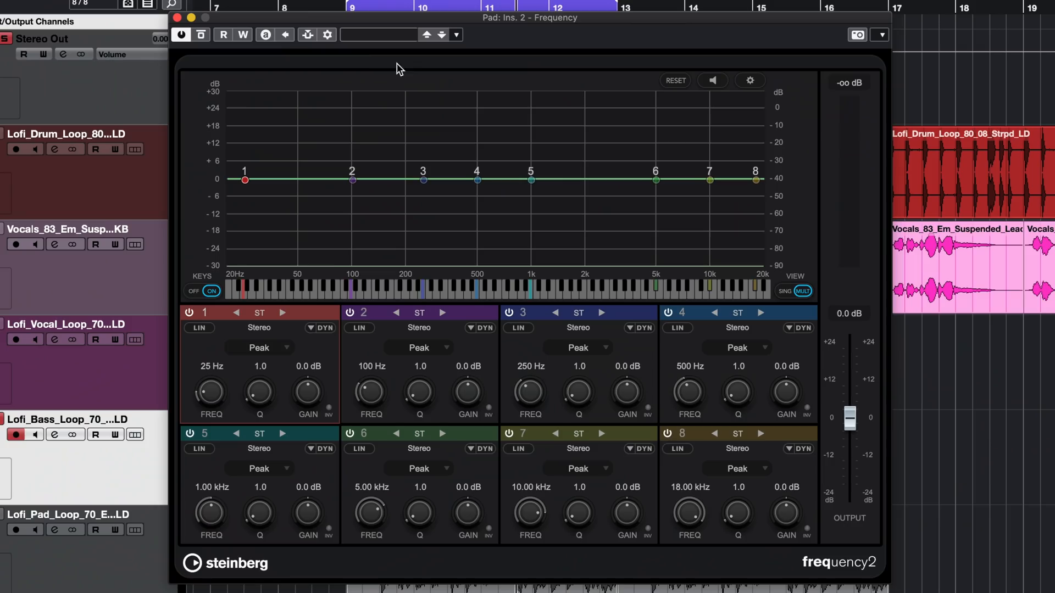
mouse_move(324, 329)
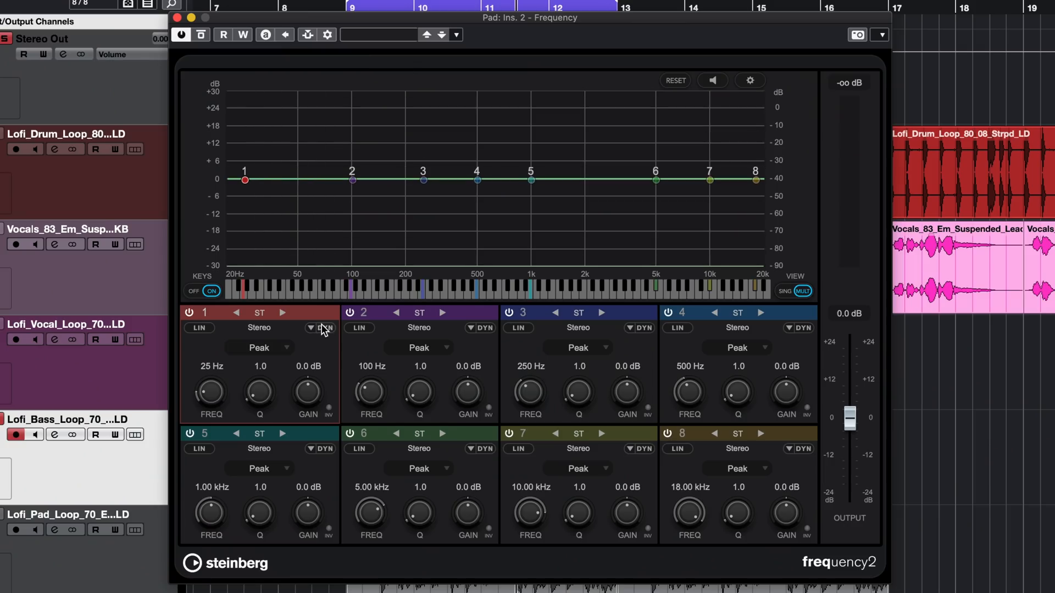
left_click(325, 328)
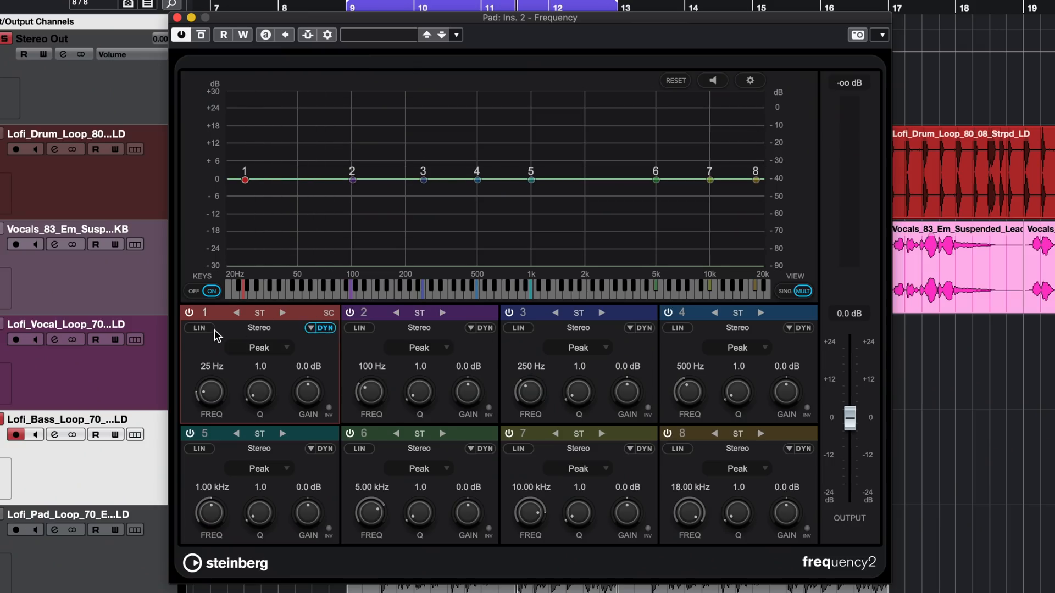
left_click(259, 348)
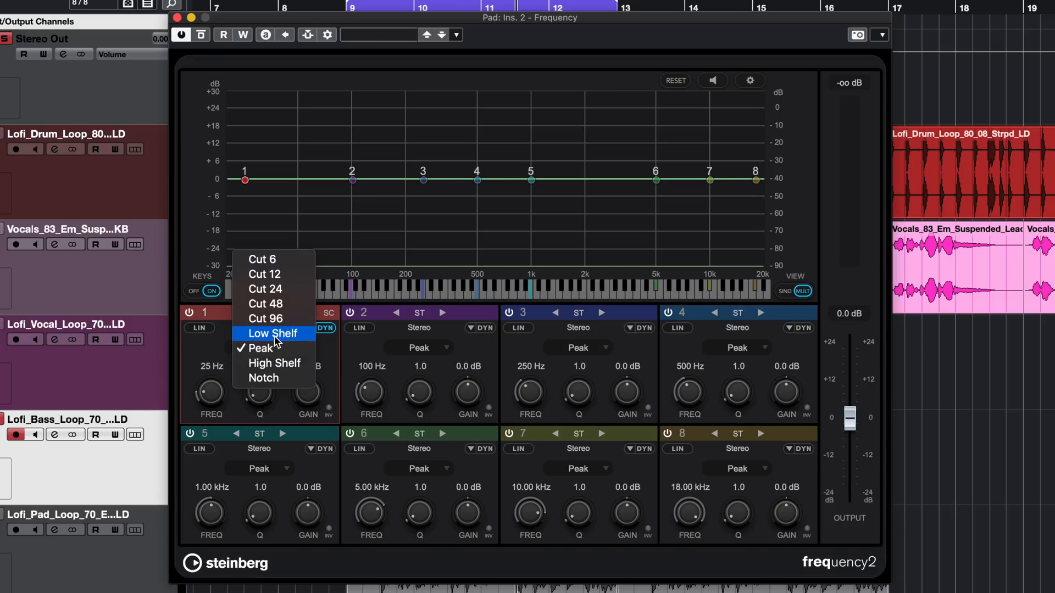
left_click(273, 333)
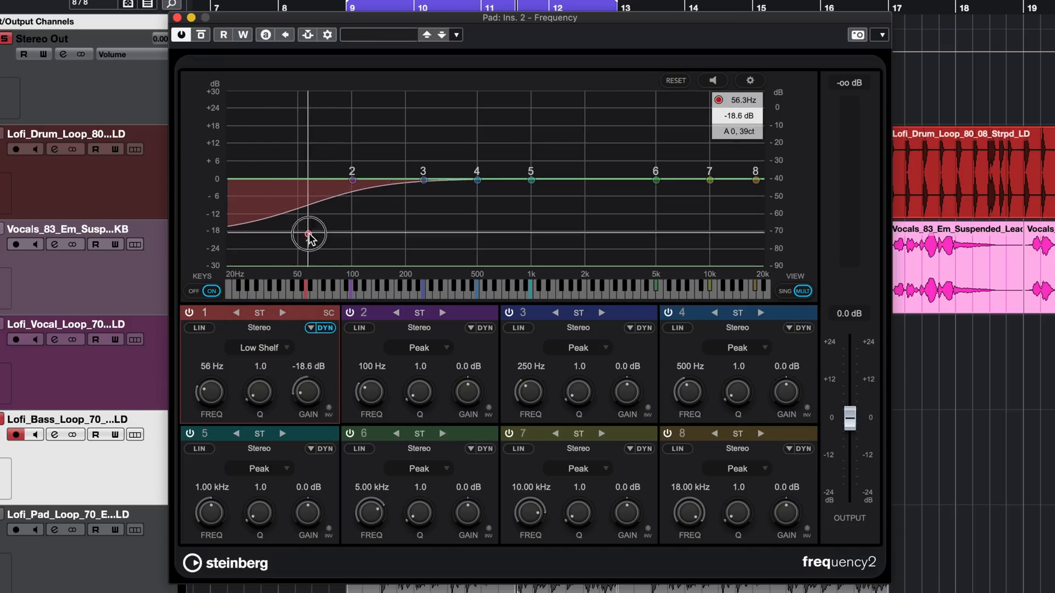
left_click(308, 34)
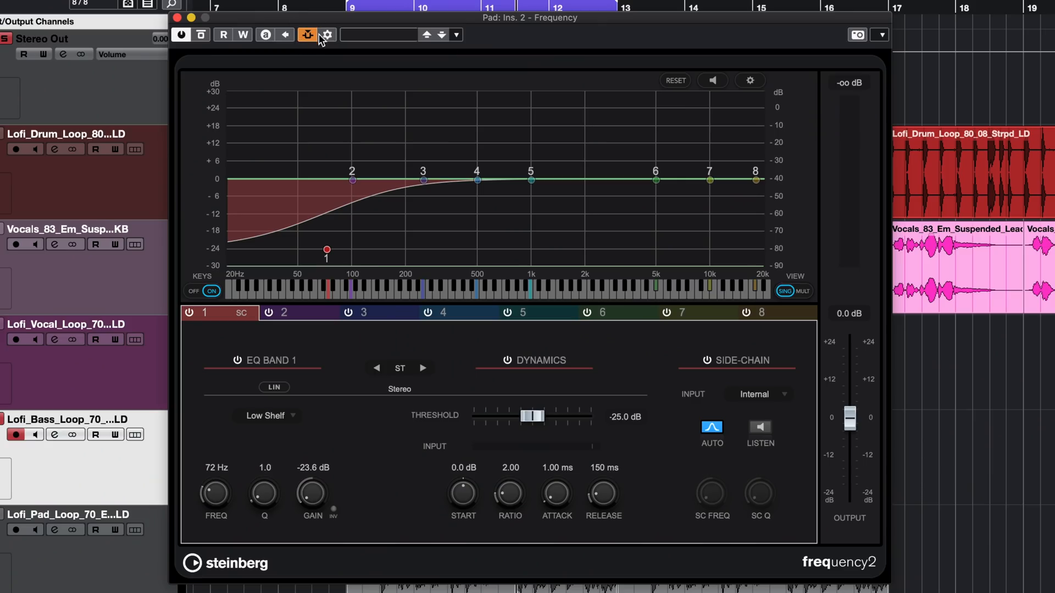
Add Lofi_Bass_Loop_70_Em_01_LD as Frequency 2's side-chain source
left_click(309, 34)
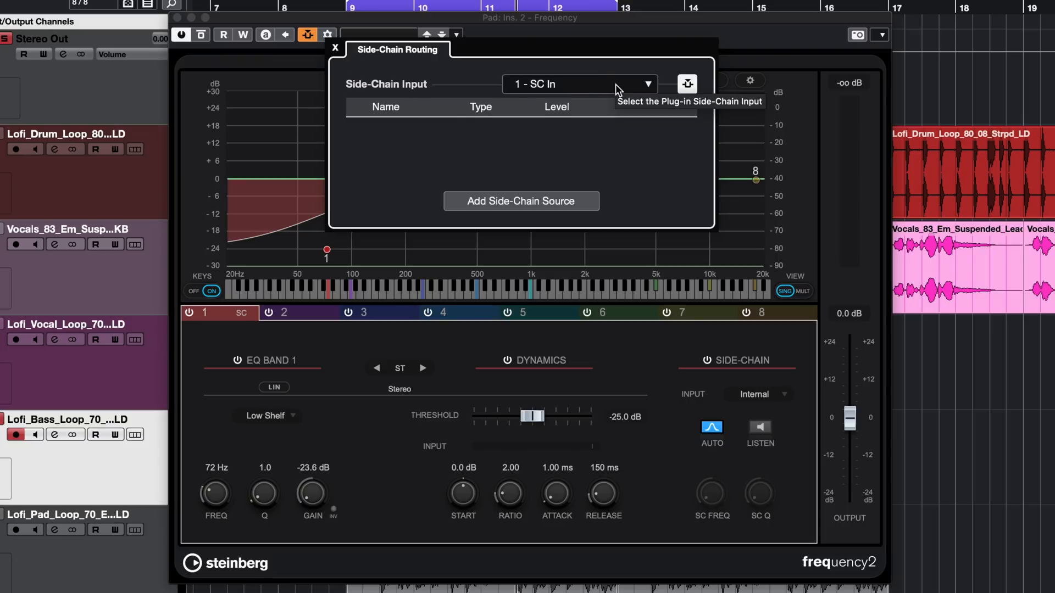
left_click(521, 201)
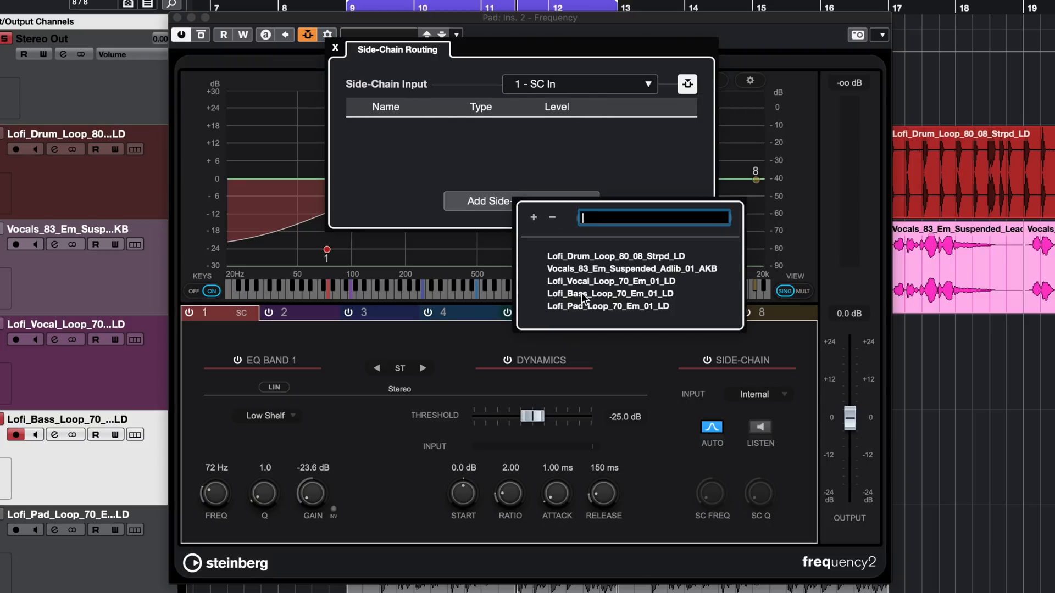
left_click(609, 294)
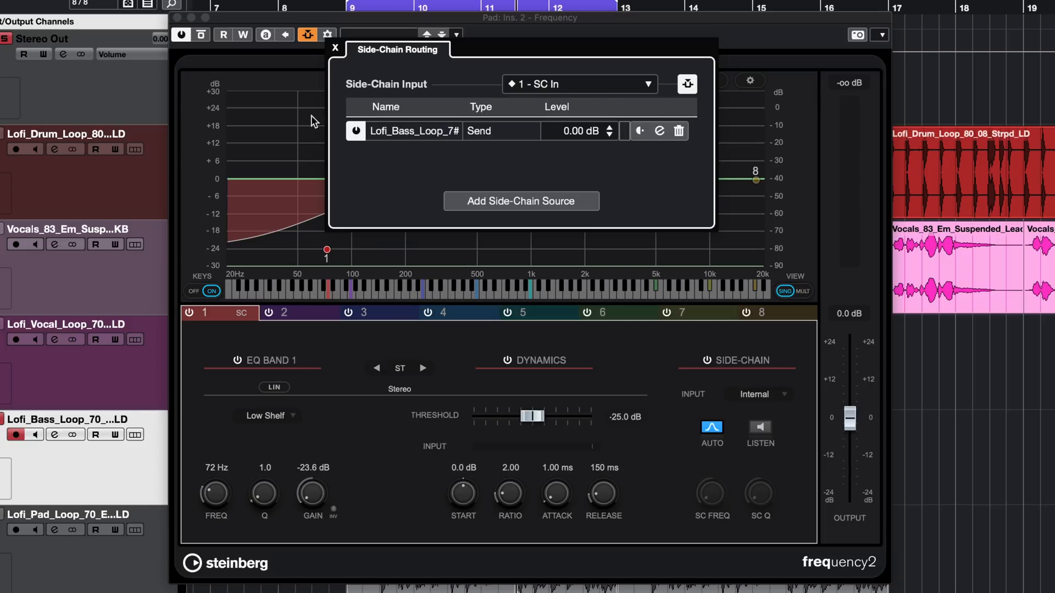